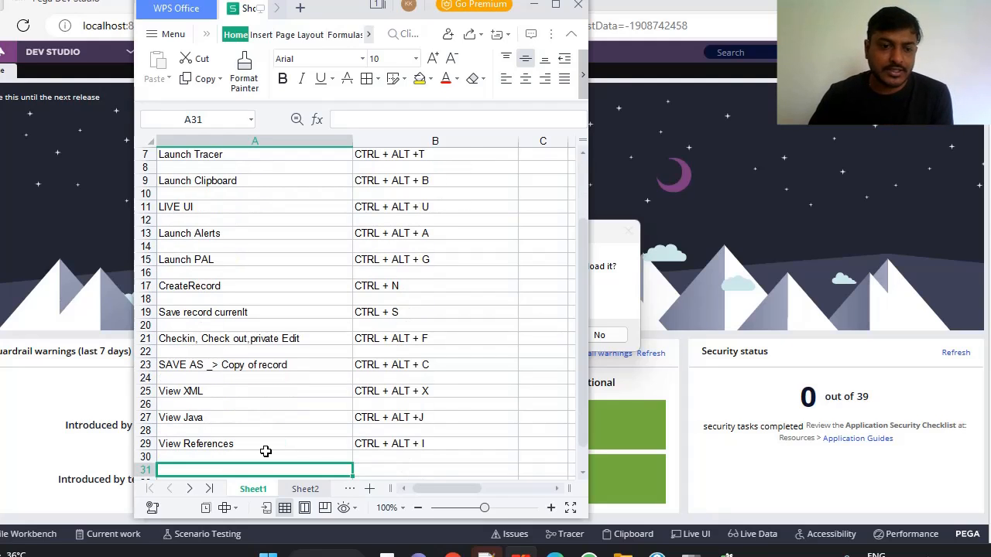
# - Open the D_CIBILScore data page from recent items and list its data page instances
pyautogui.click(201, 444)
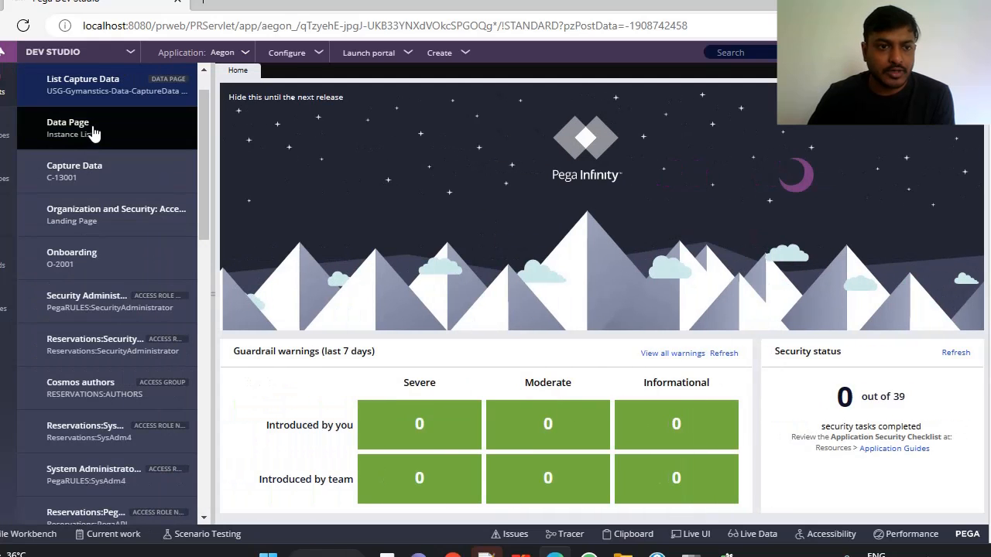
pyautogui.click(67, 122)
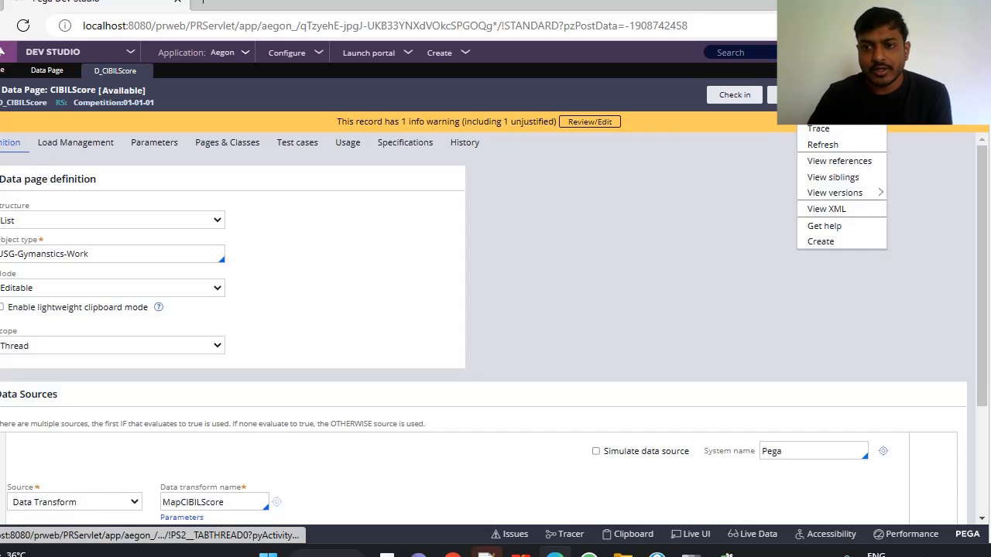
pyautogui.moveTo(838, 160)
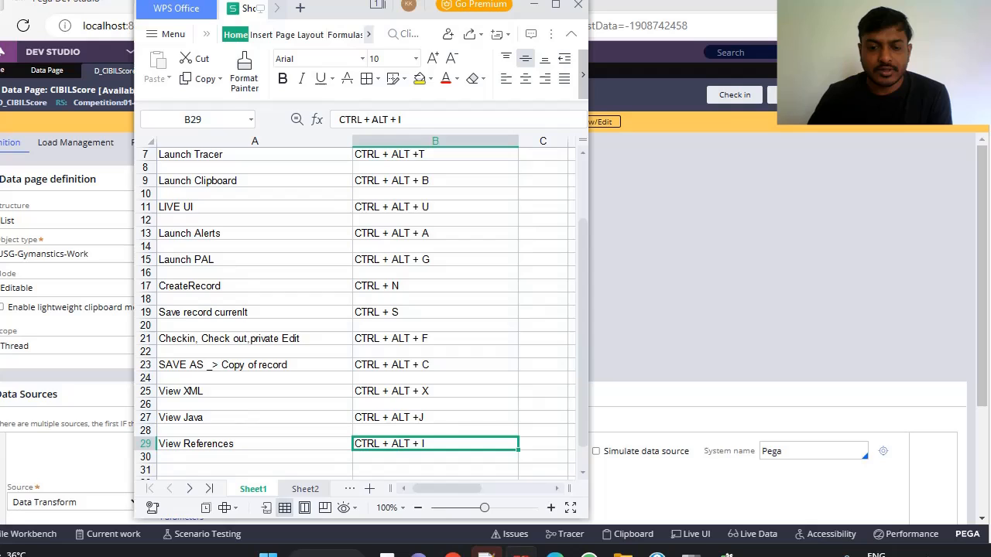
pyautogui.moveTo(669, 274)
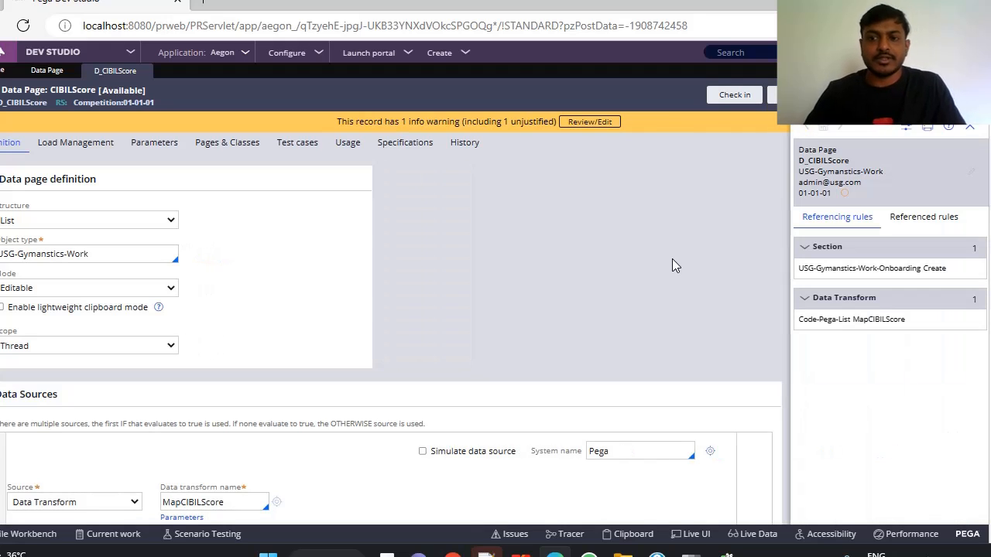
pyautogui.moveTo(600, 420)
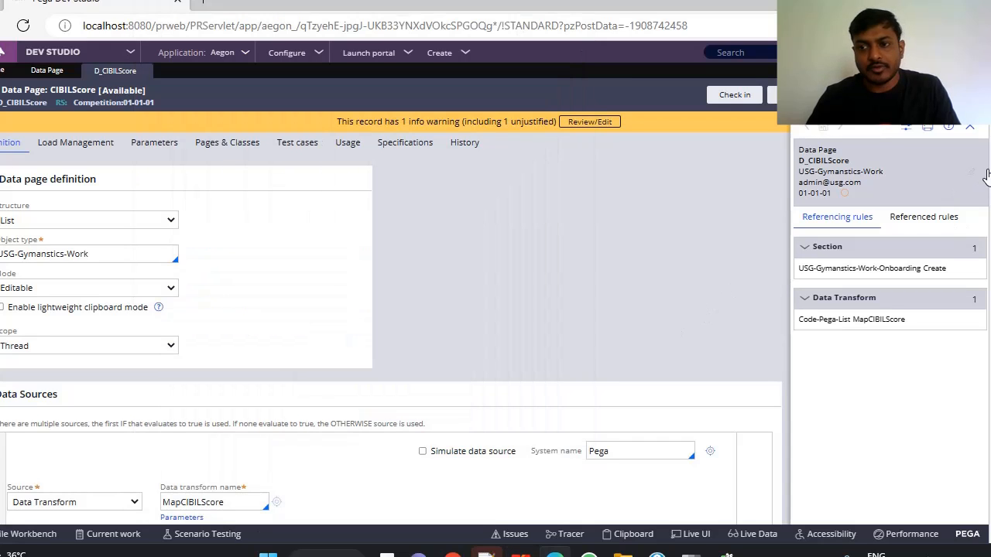
# - Close the references panel on the D_CIBILScore data page
pyautogui.click(969, 127)
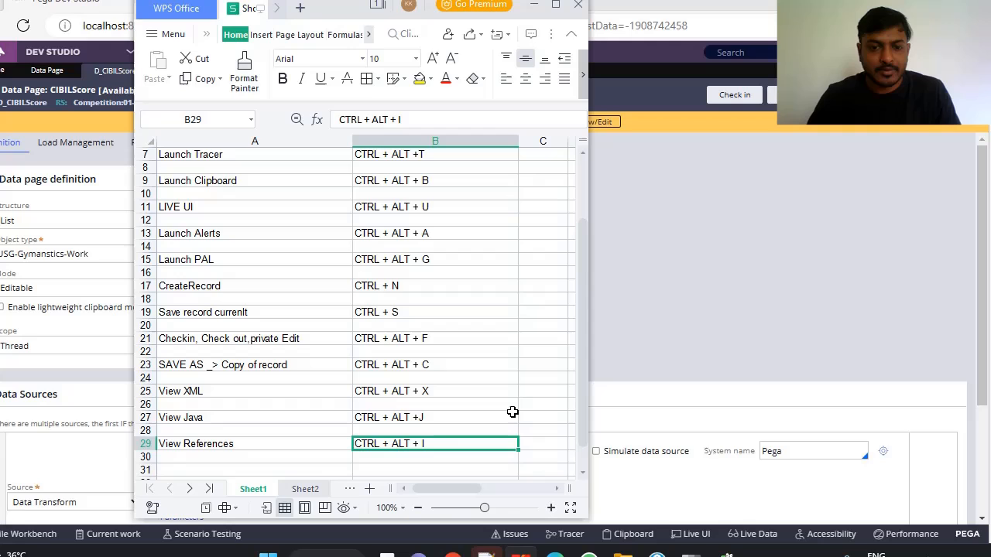
pyautogui.moveTo(671, 309)
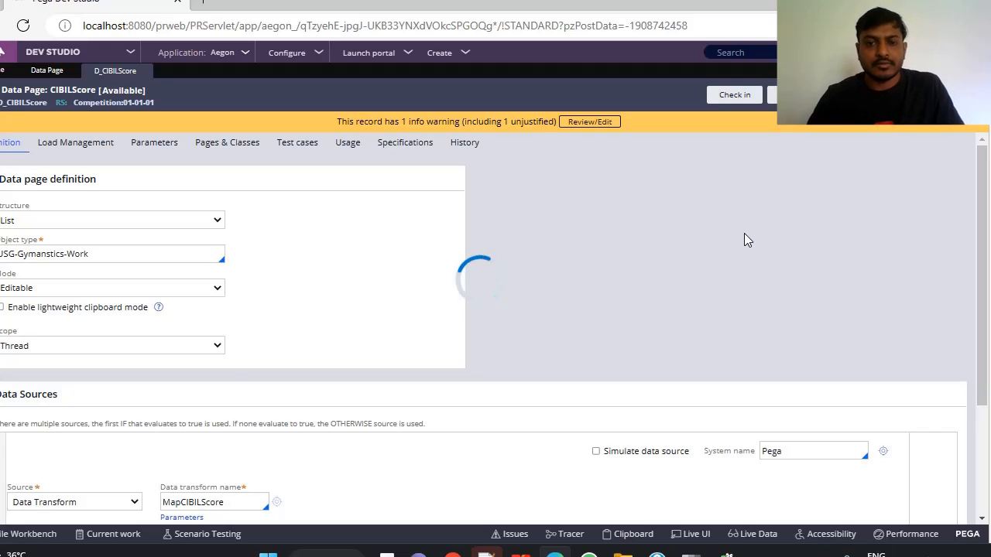
# - Check in D_CIBILScore with the comment 'dsgsdfg'
pyautogui.click(733, 95)
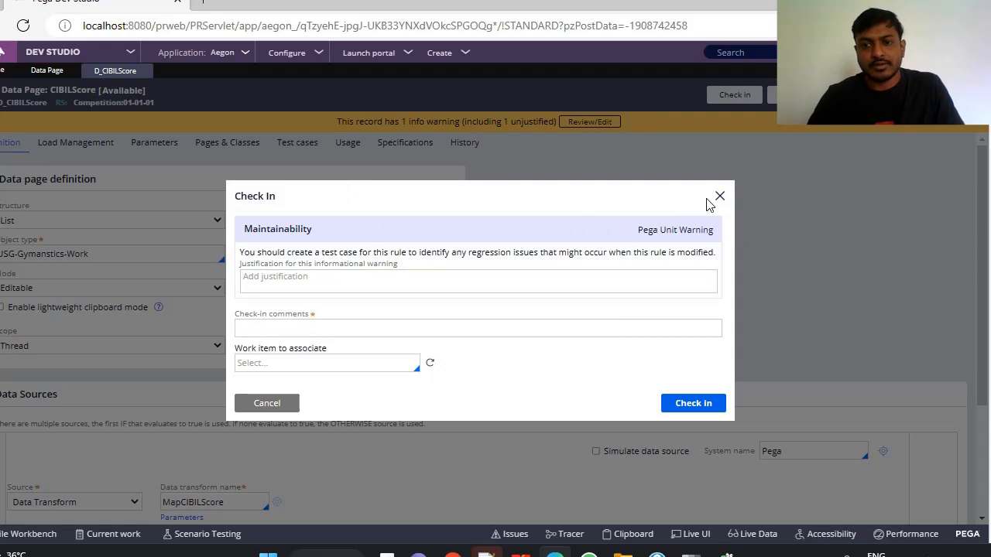
pyautogui.click(477, 328)
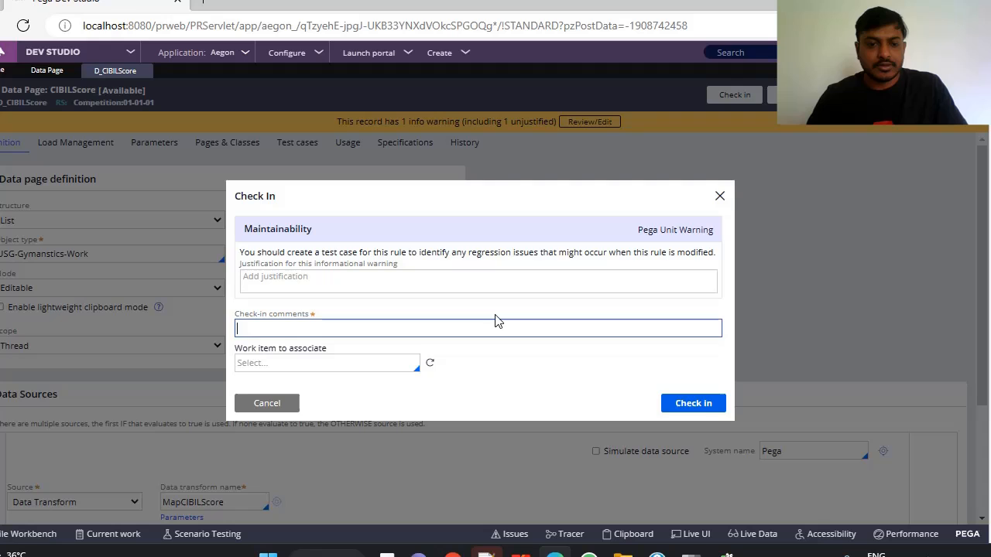
pyautogui.write('dsgsdfg')
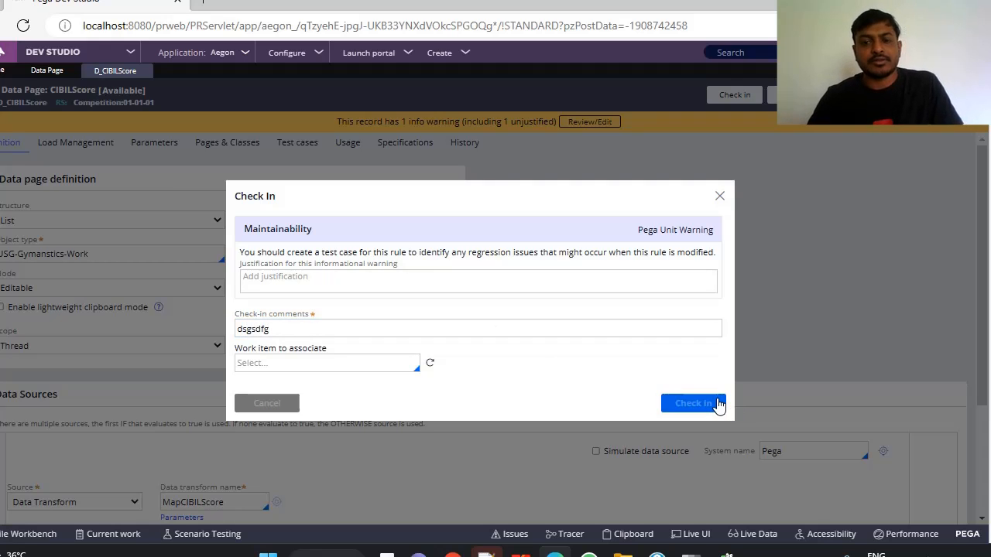
pyautogui.click(692, 403)
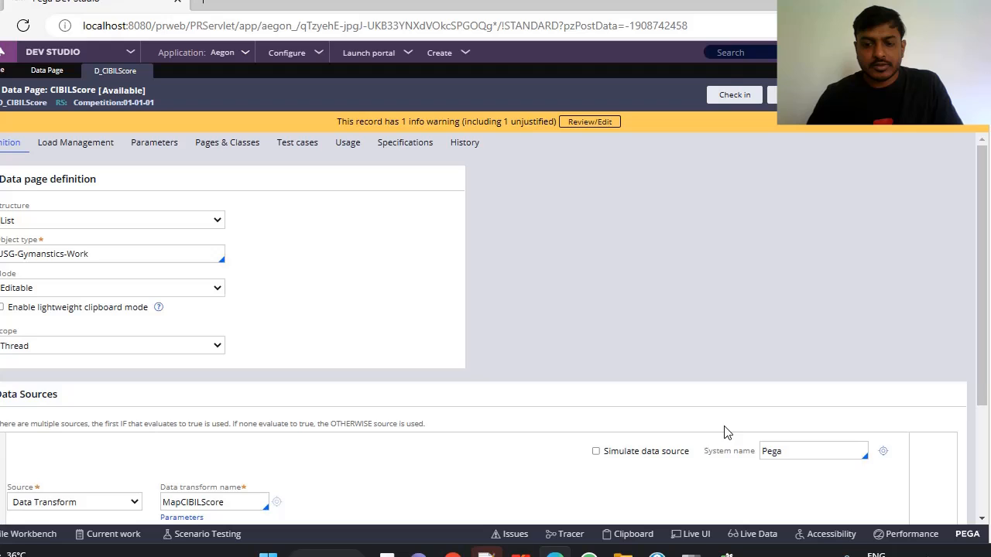
pyautogui.moveTo(875, 279)
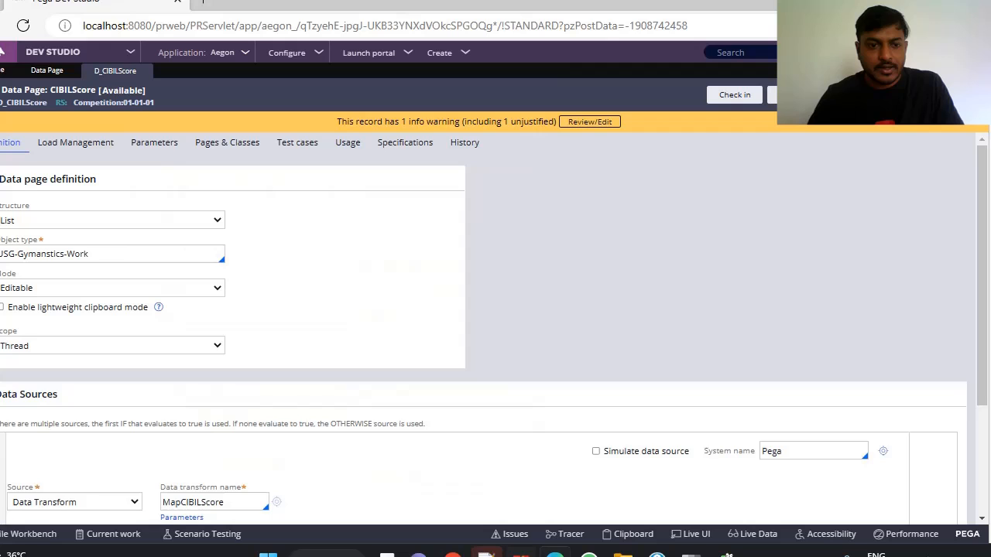
pyautogui.moveTo(639, 293)
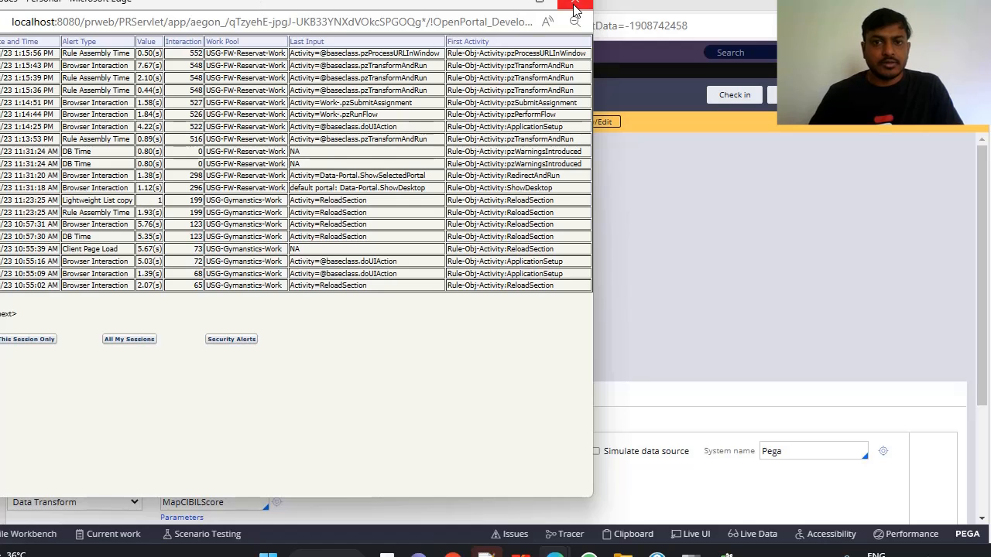
pyautogui.moveTo(577, 7)
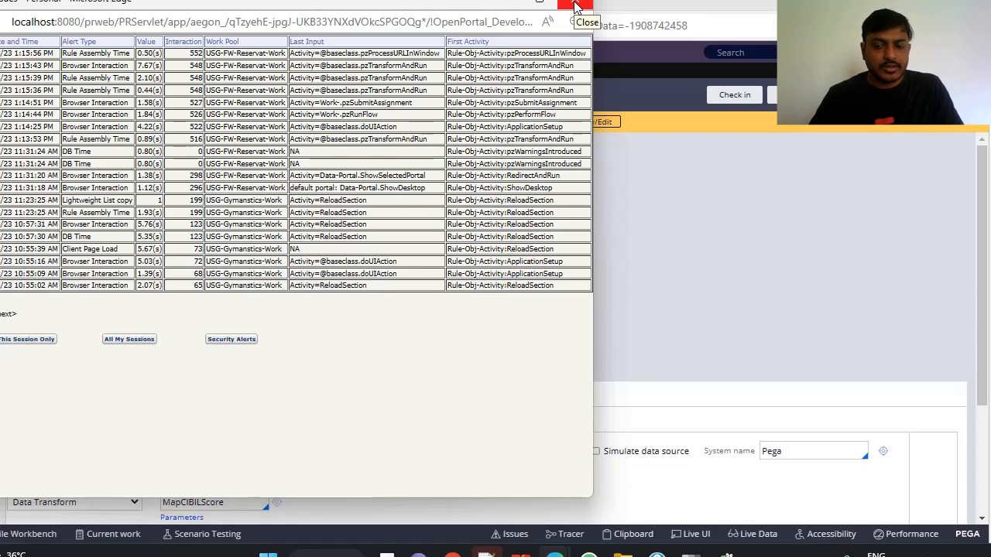
pyautogui.click(586, 14)
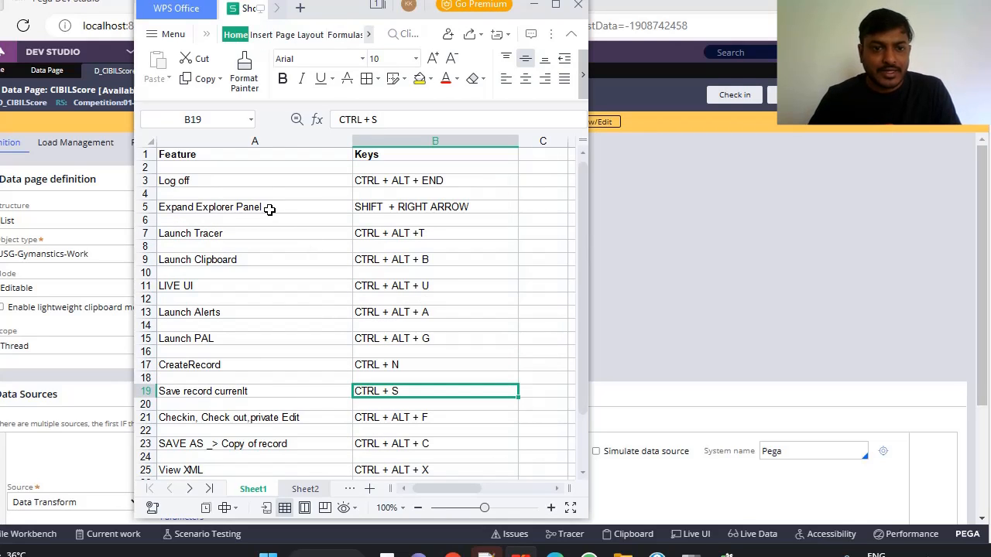
pyautogui.moveTo(488, 206)
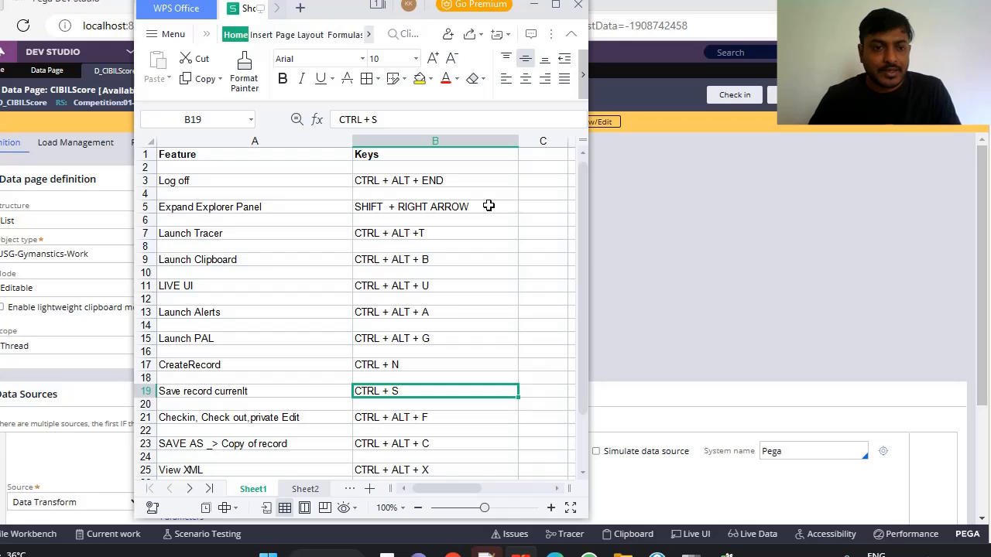